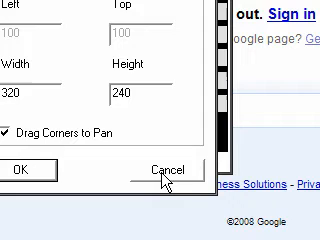
- Confirm the 320x240 fixed capture region and return to the recording stats panel
{"action": "left_click", "coordinate": [160, 172]}
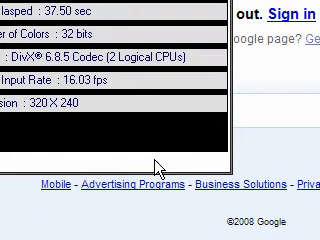